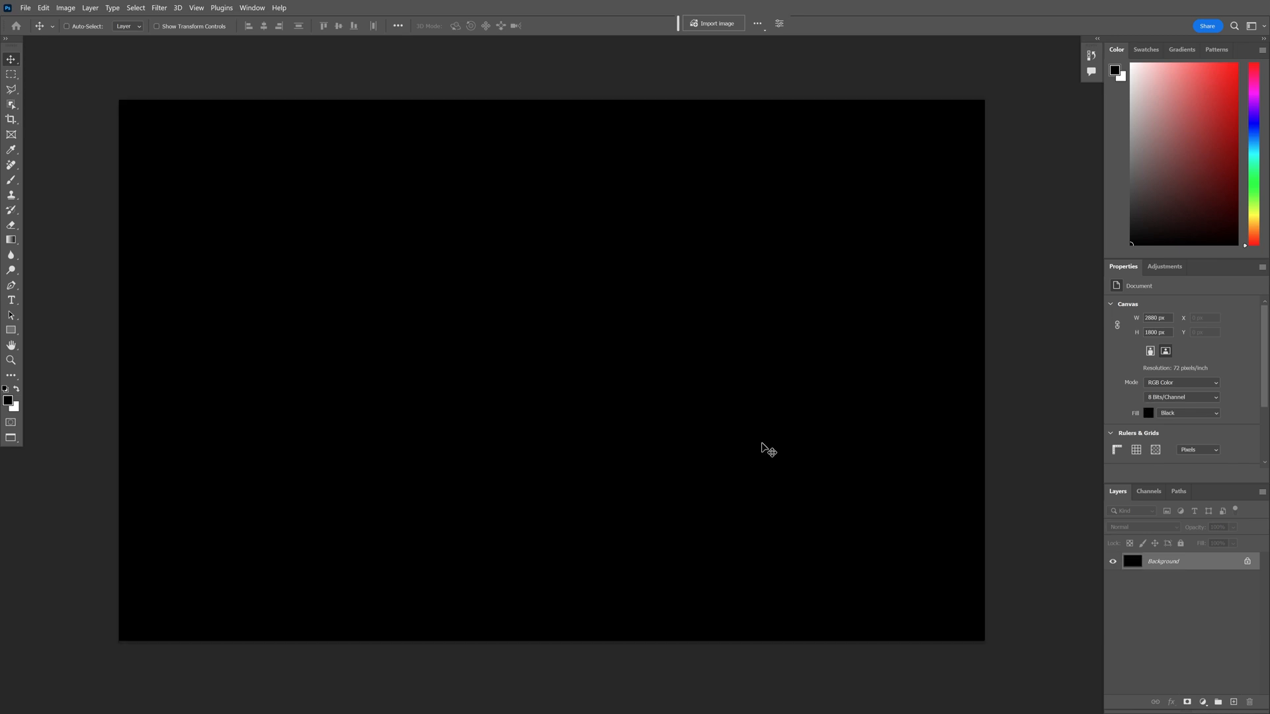
# - Type a white numeral 3 on the black canvas, then scale it huge and rotate it diagonally
pyautogui.click(11, 300)
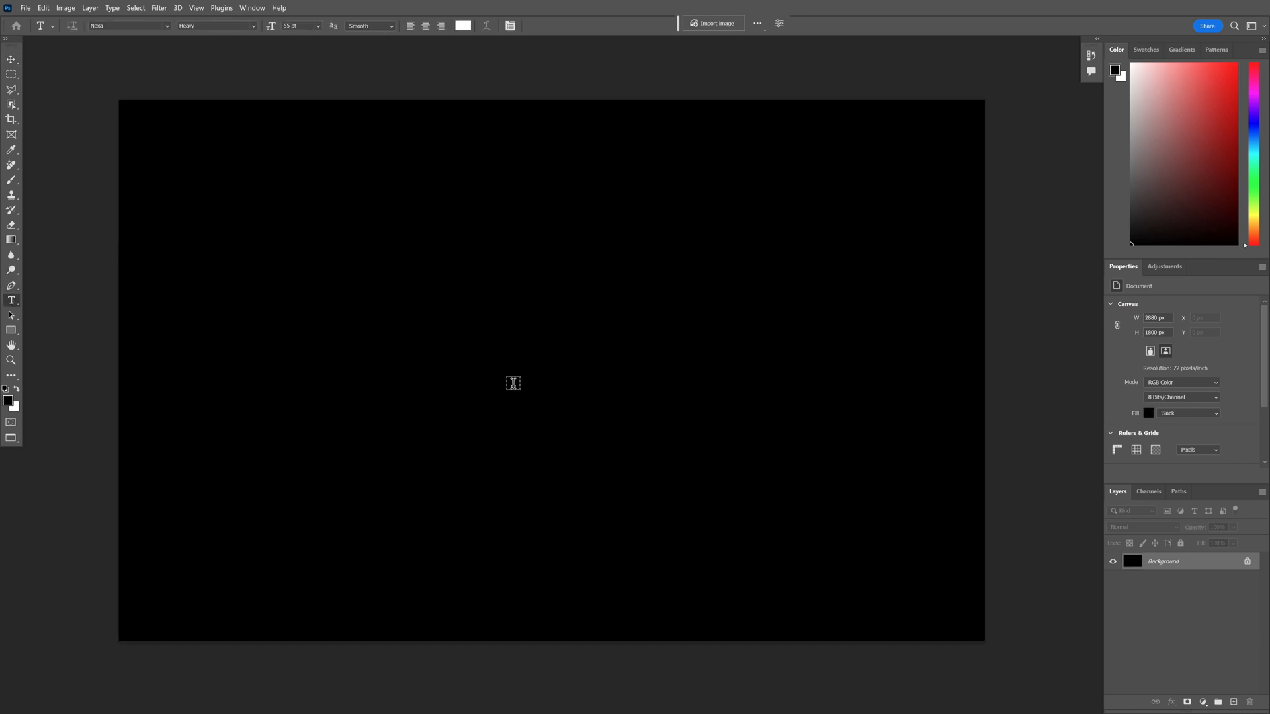
pyautogui.write('.3')
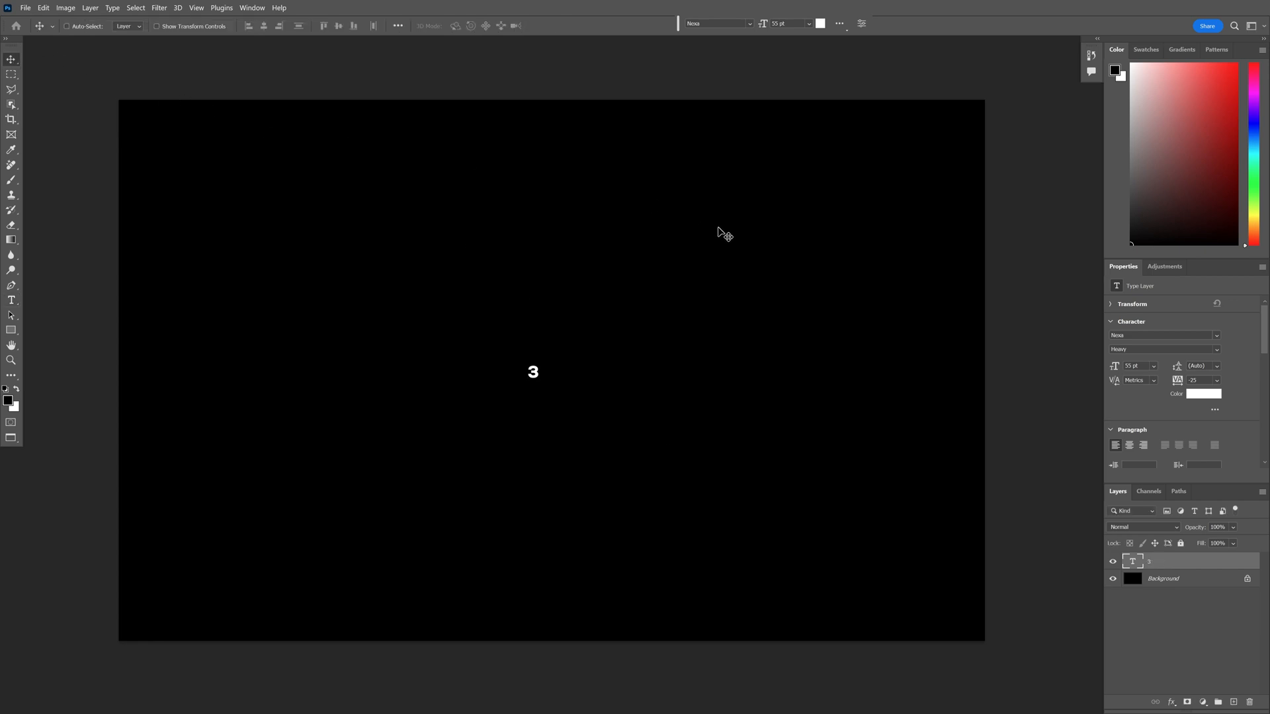
pyautogui.press('ctrl+t')
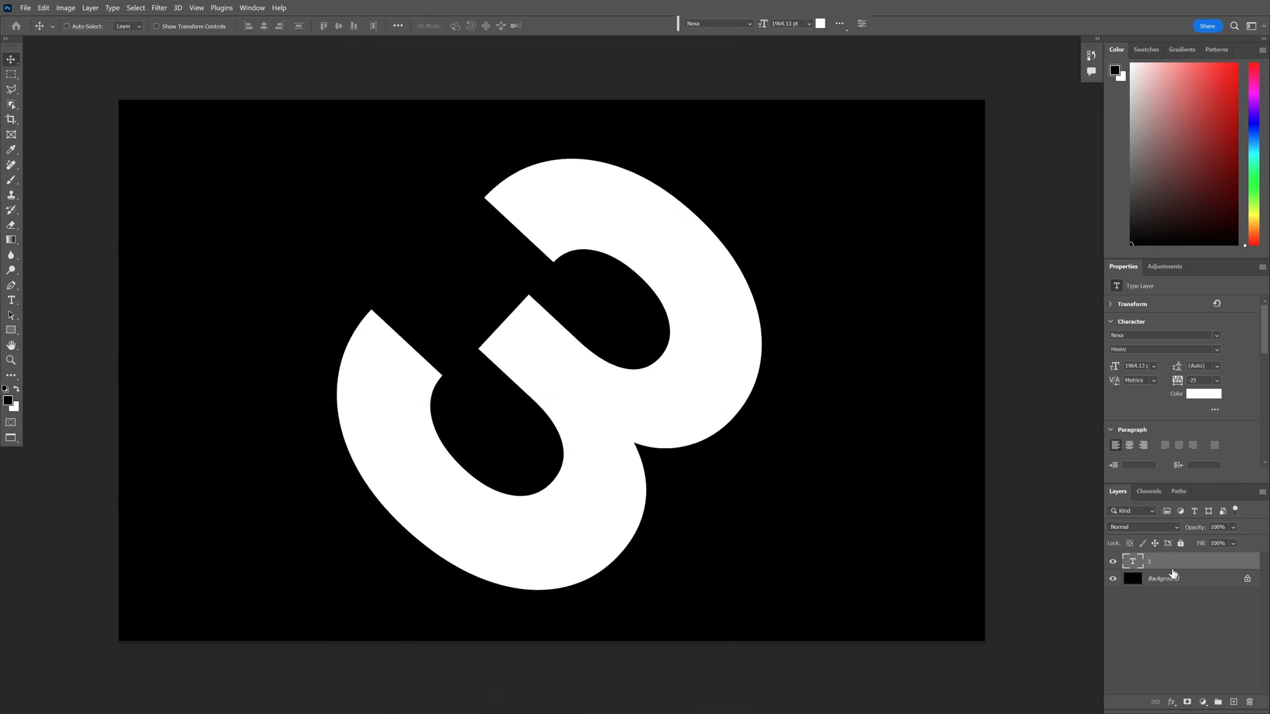
# - Convert the numeral and black background layers into one smart object named 3
pyautogui.rightClick(1164, 578)
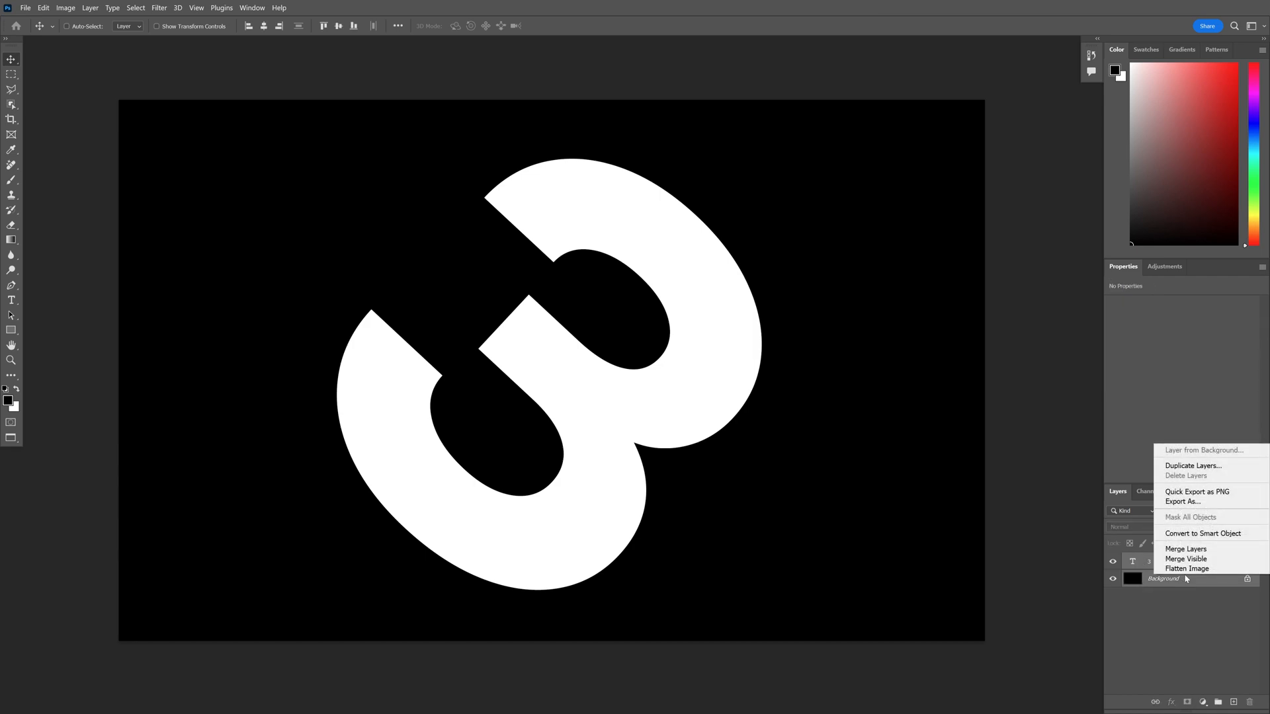
pyautogui.click(1202, 533)
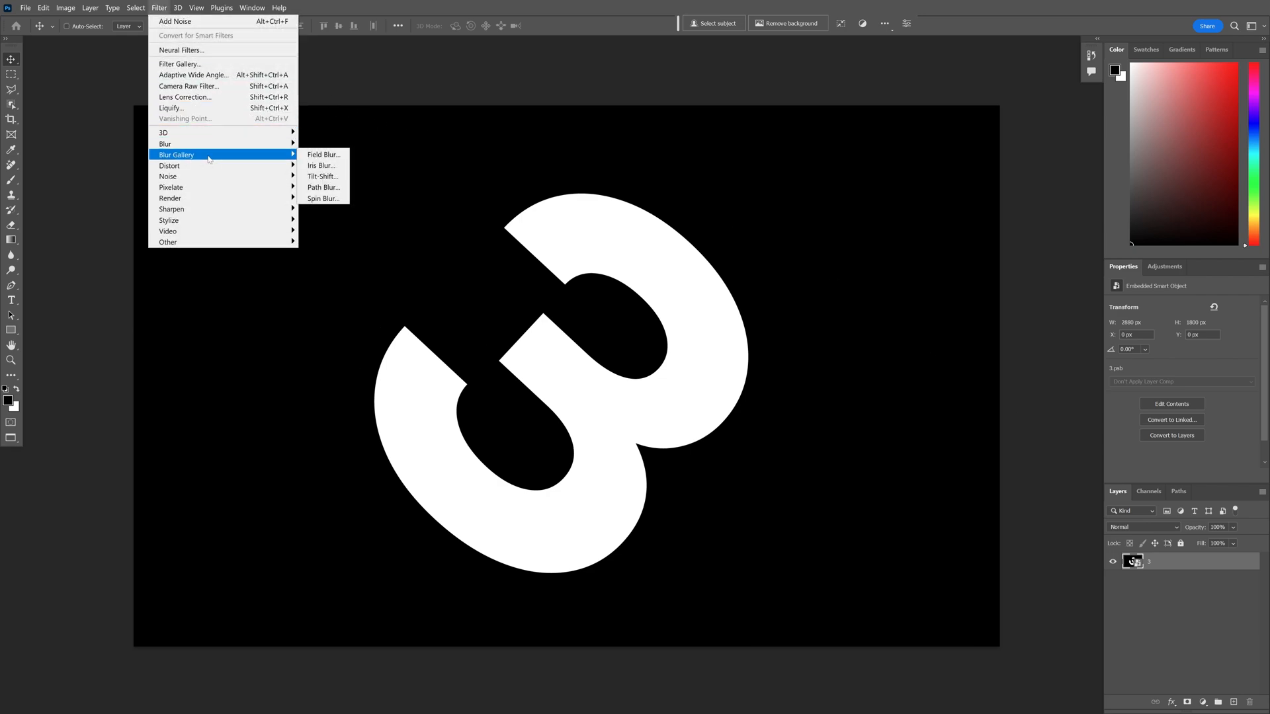
# - Apply a Field Blur keeping the top of the 3 sharp and the lower left soft
pyautogui.click(322, 154)
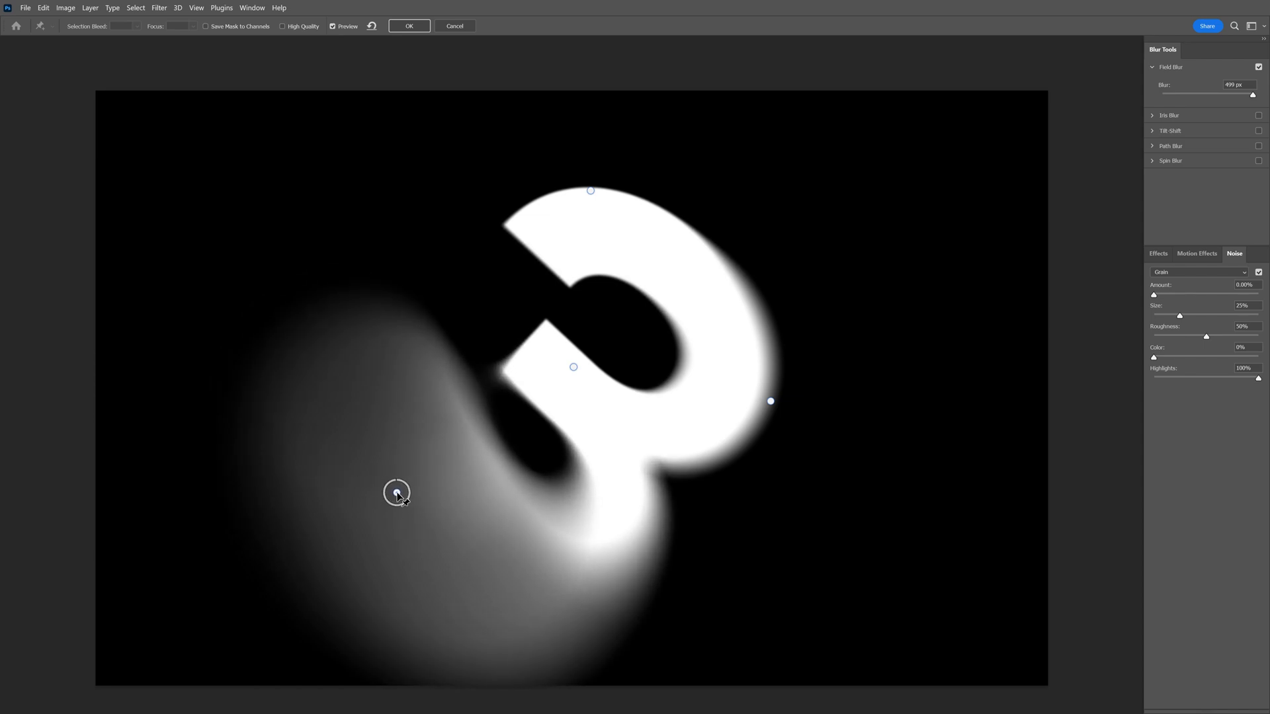
pyautogui.click(409, 26)
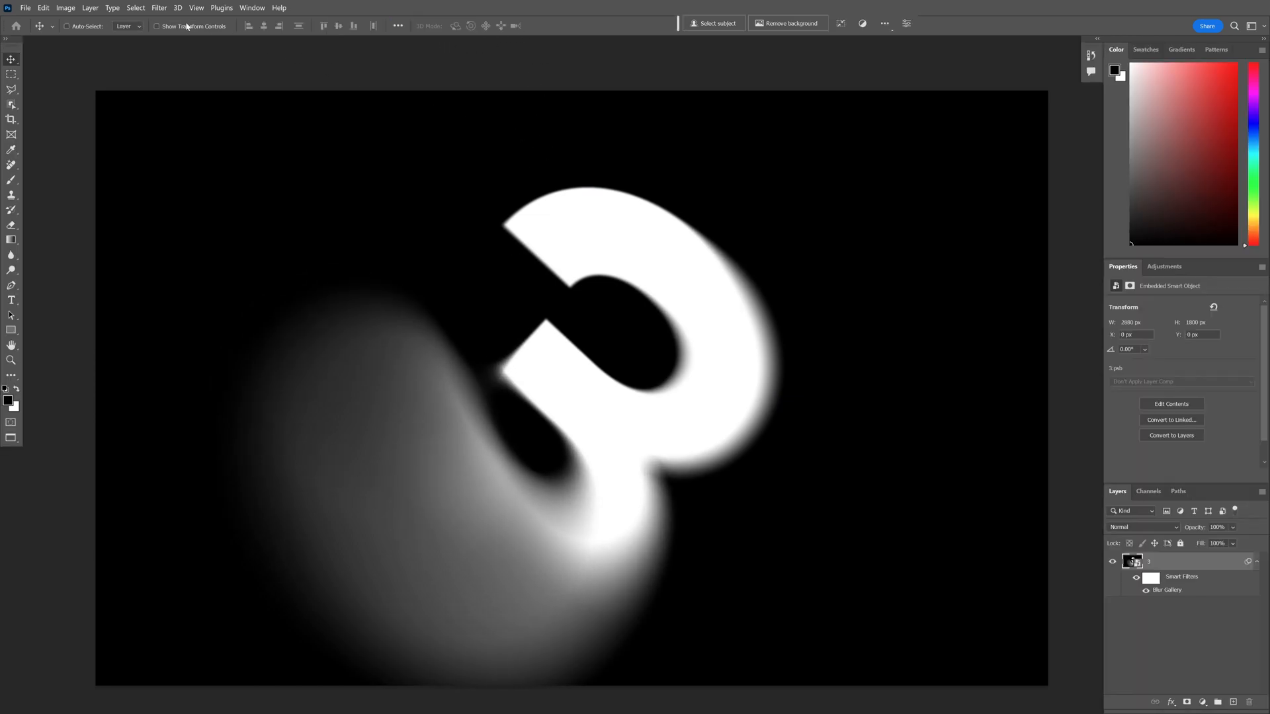
# - Add Noise at 13.89% amount, Uniform distribution, Monochromatic
pyautogui.click(159, 8)
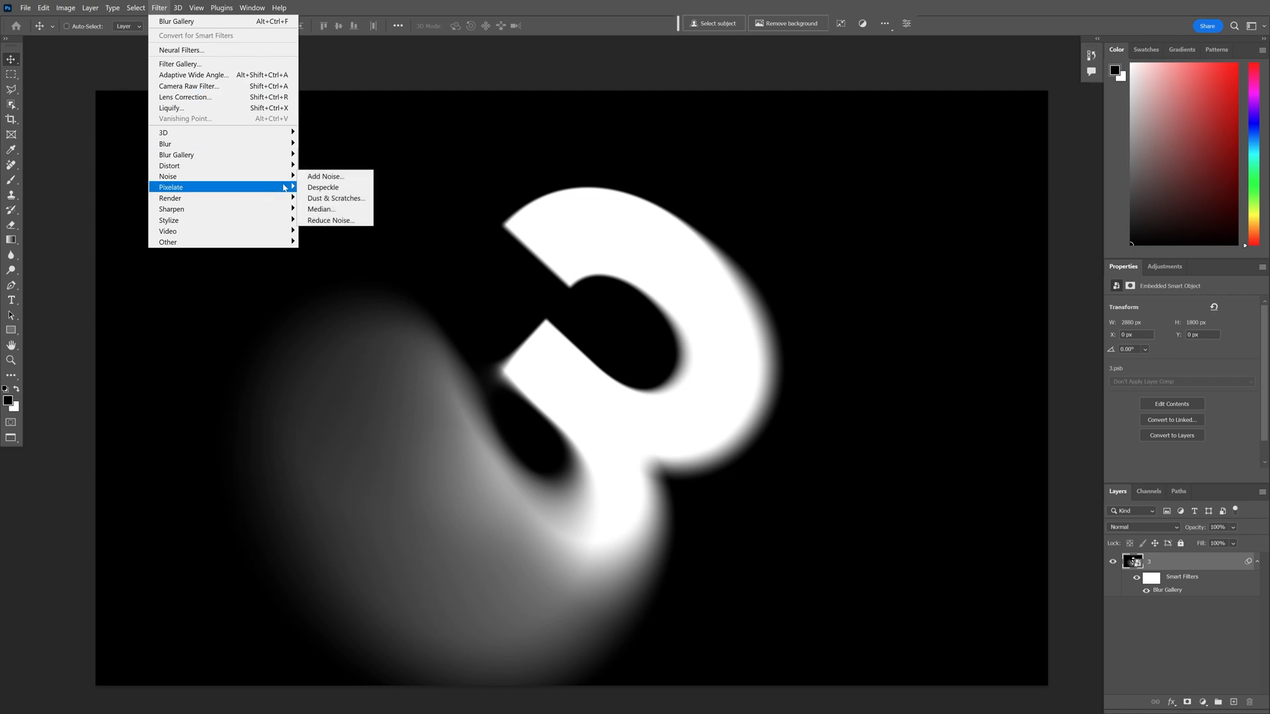
pyautogui.click(325, 176)
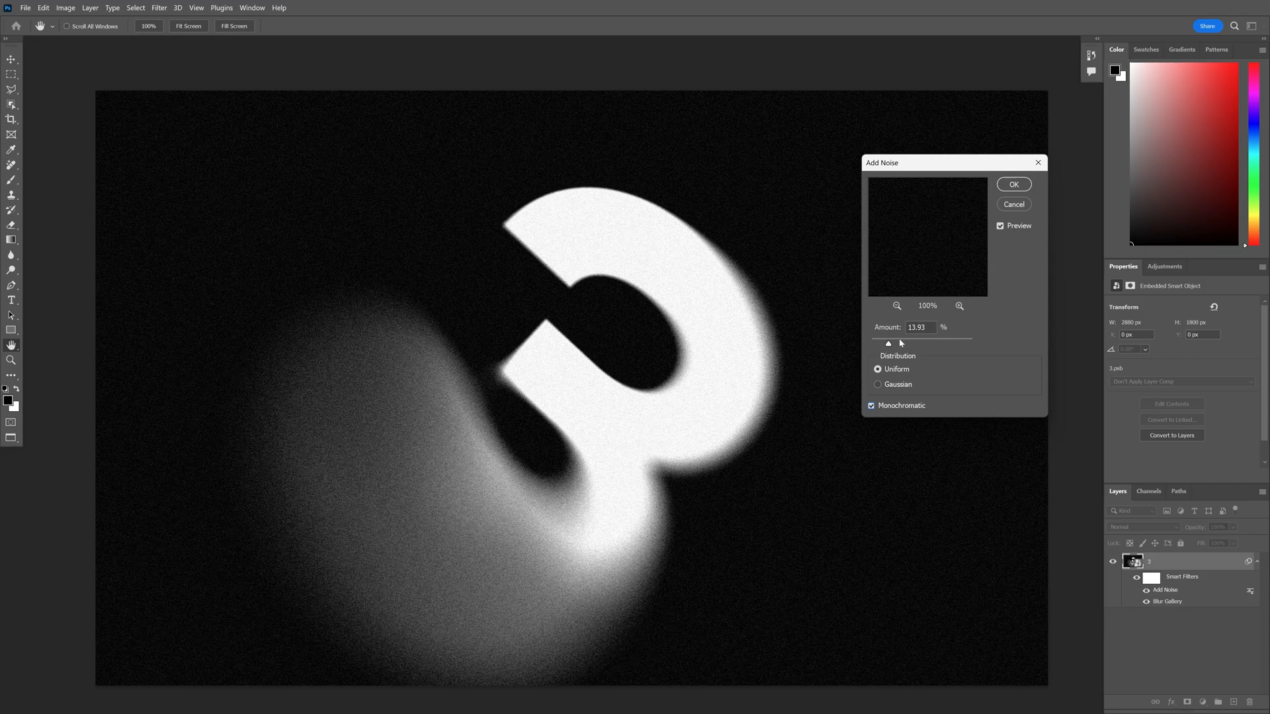
pyautogui.tripleClick(917, 328)
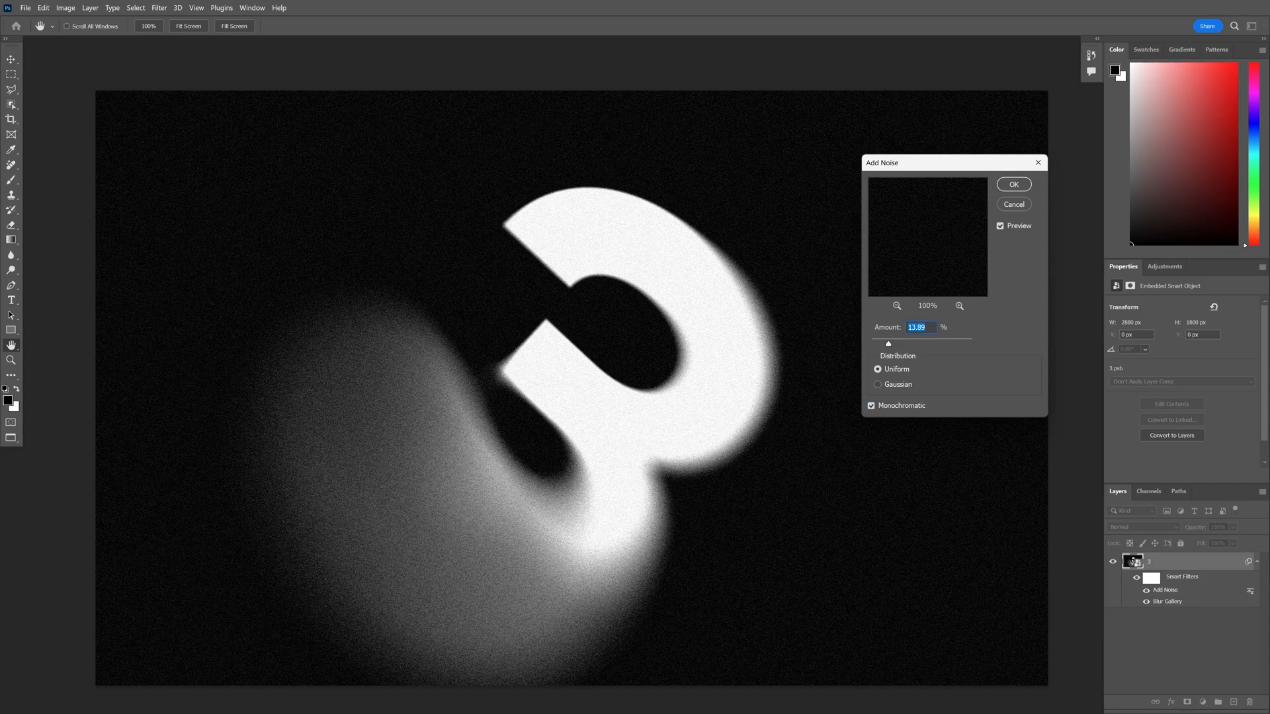
pyautogui.moveTo(969, 228)
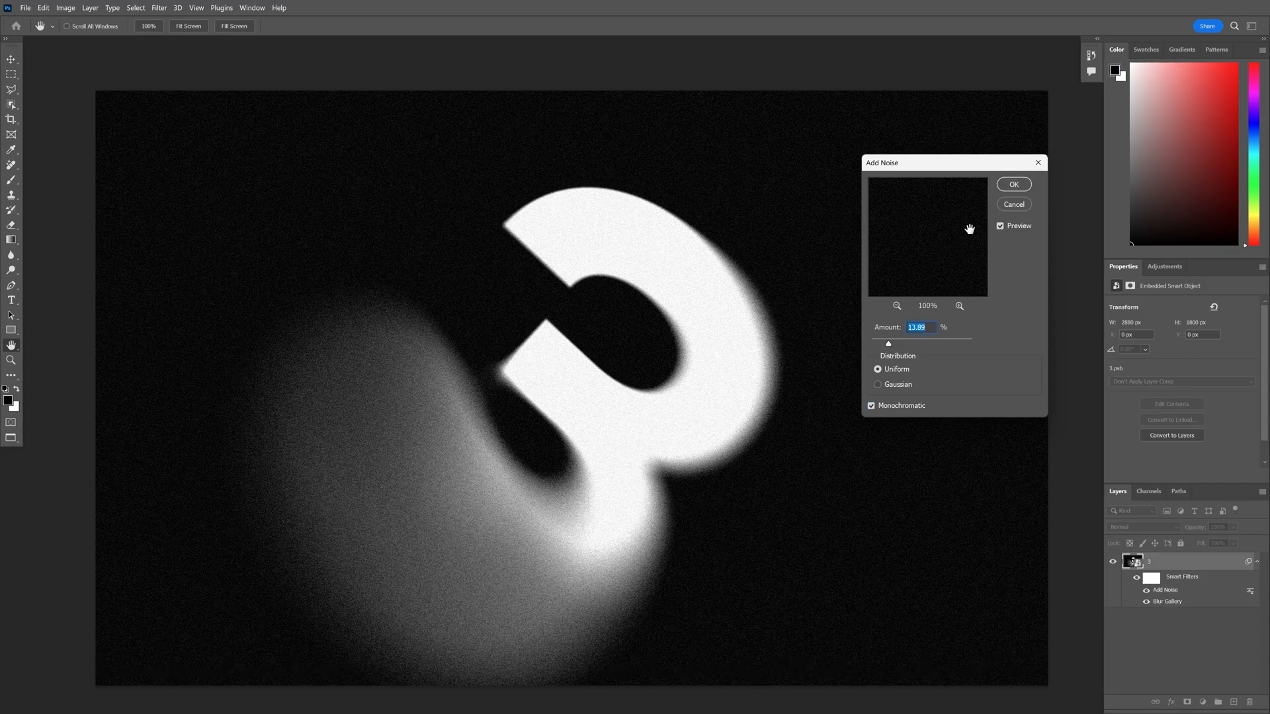
pyautogui.click(1013, 184)
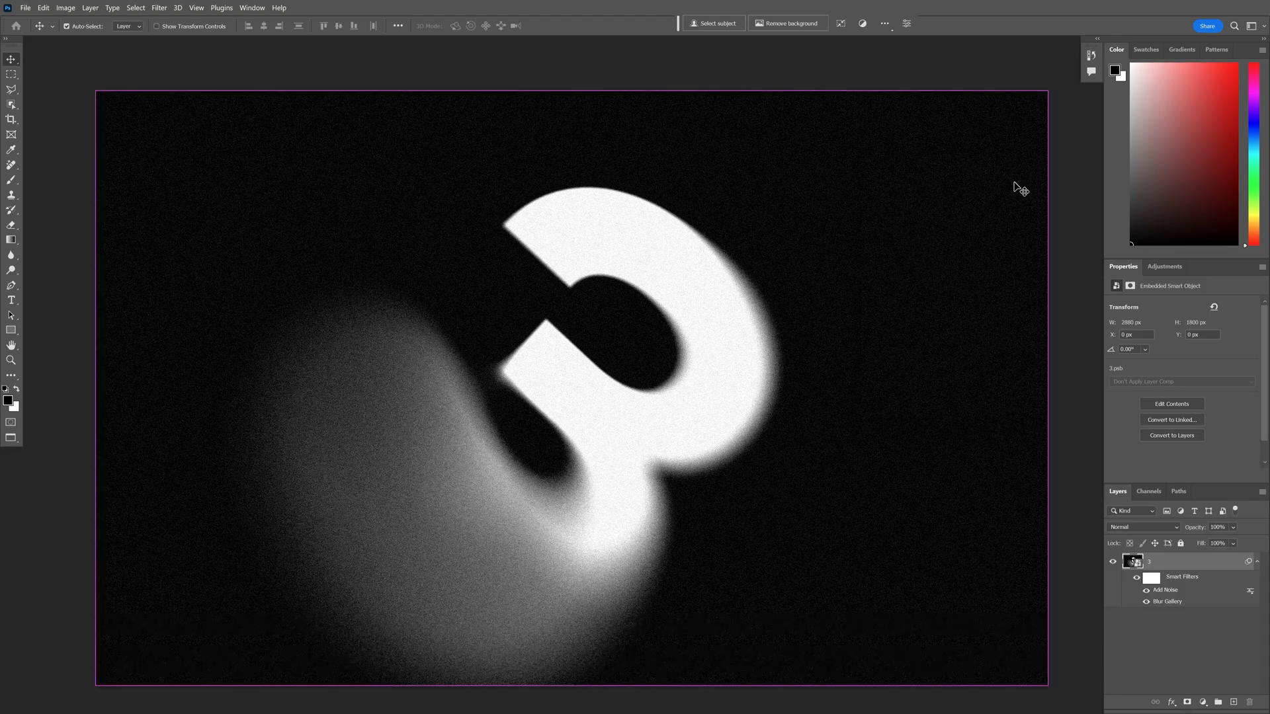
# - Duplicate the smart object layer and set the copy's blend mode to Screen
pyautogui.press('ctrl+j')
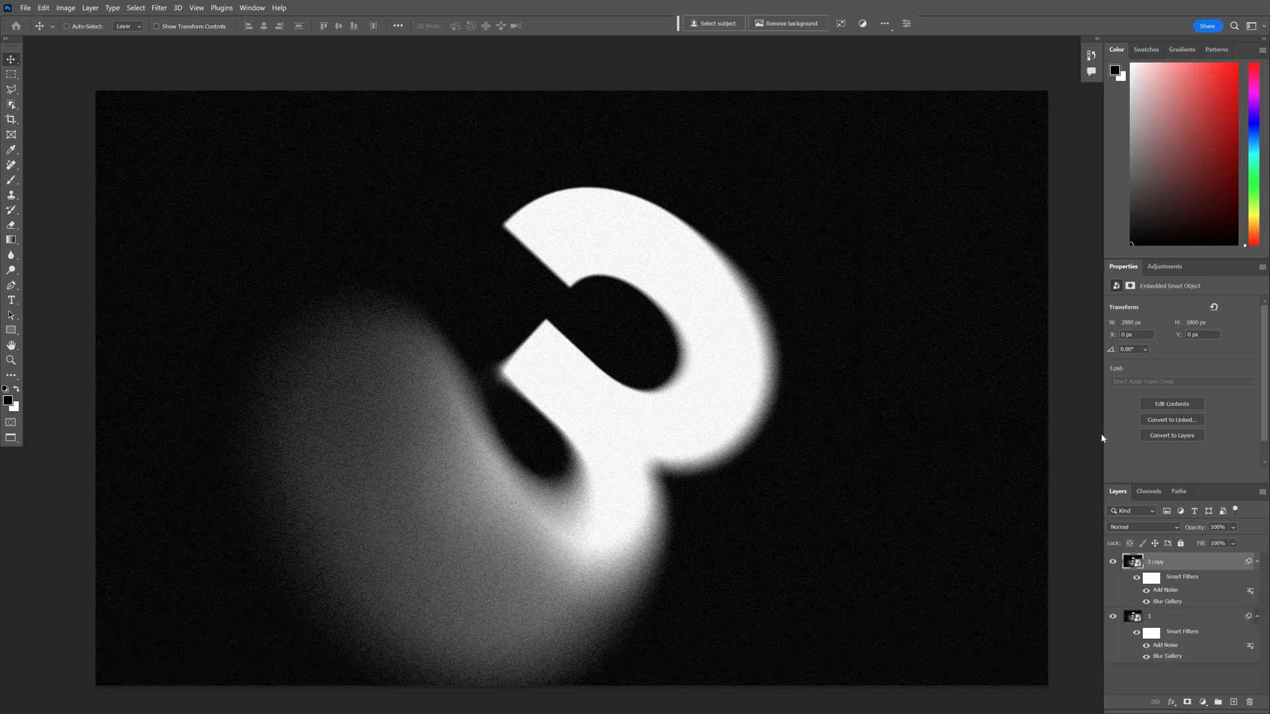
pyautogui.click(1140, 527)
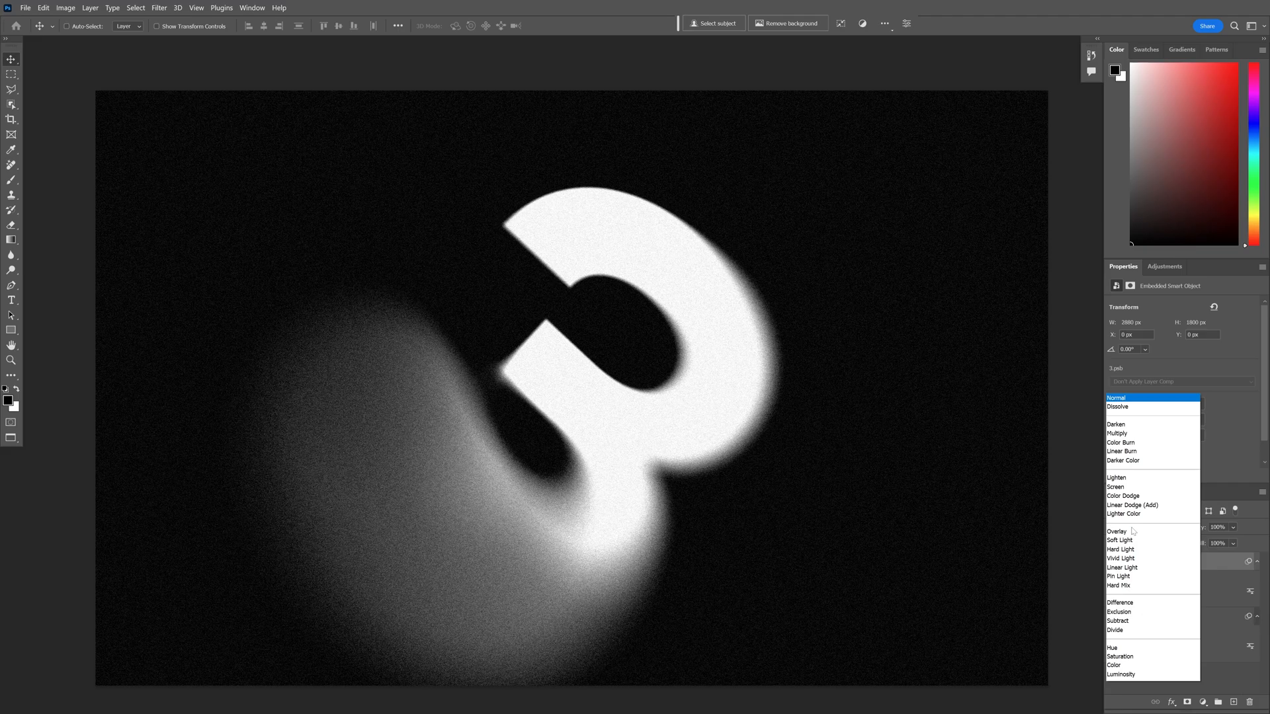
pyautogui.click(1114, 487)
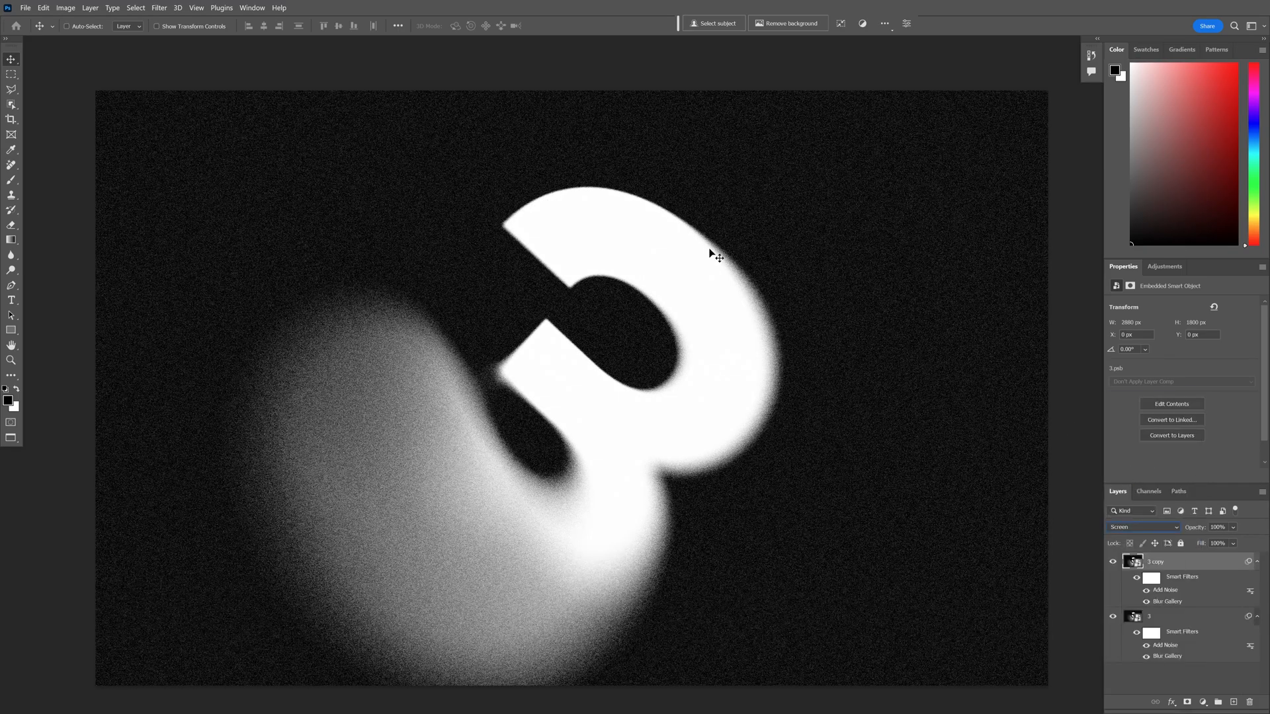
pyautogui.click(158, 7)
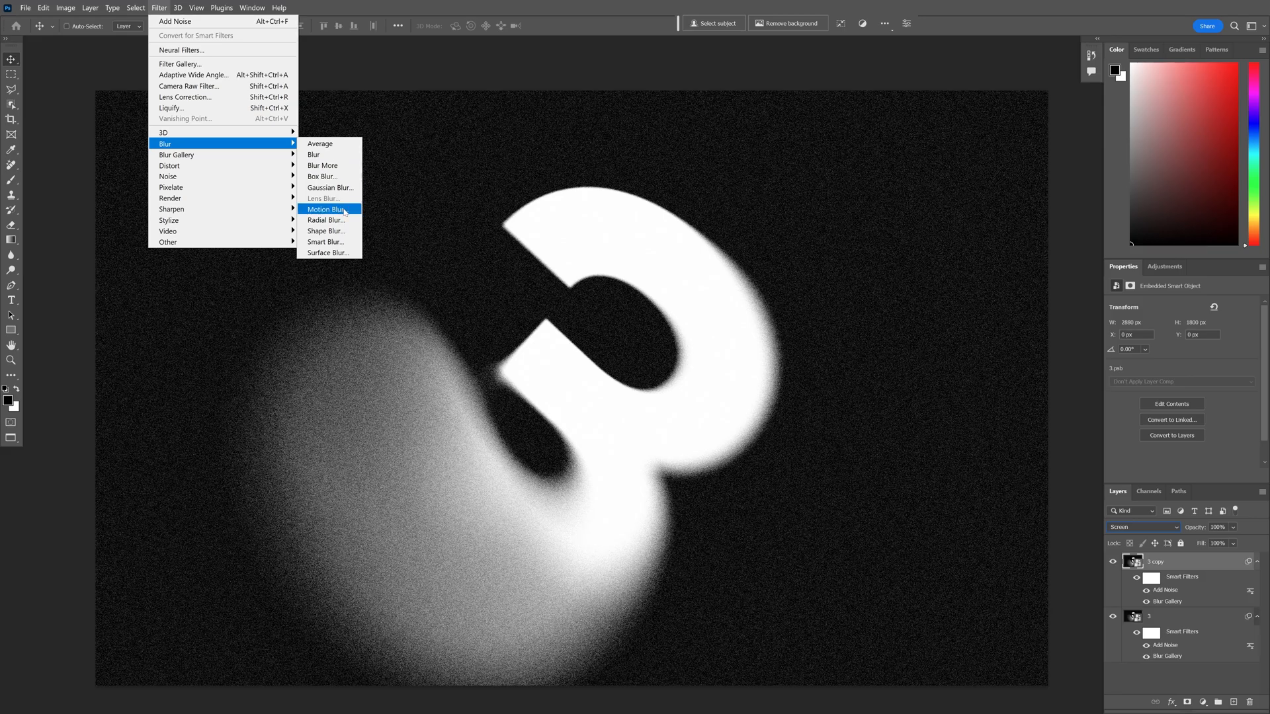
# - Give the 3 copy layer a Motion Blur at angle 0 and distance 2000 pixels
pyautogui.click(326, 209)
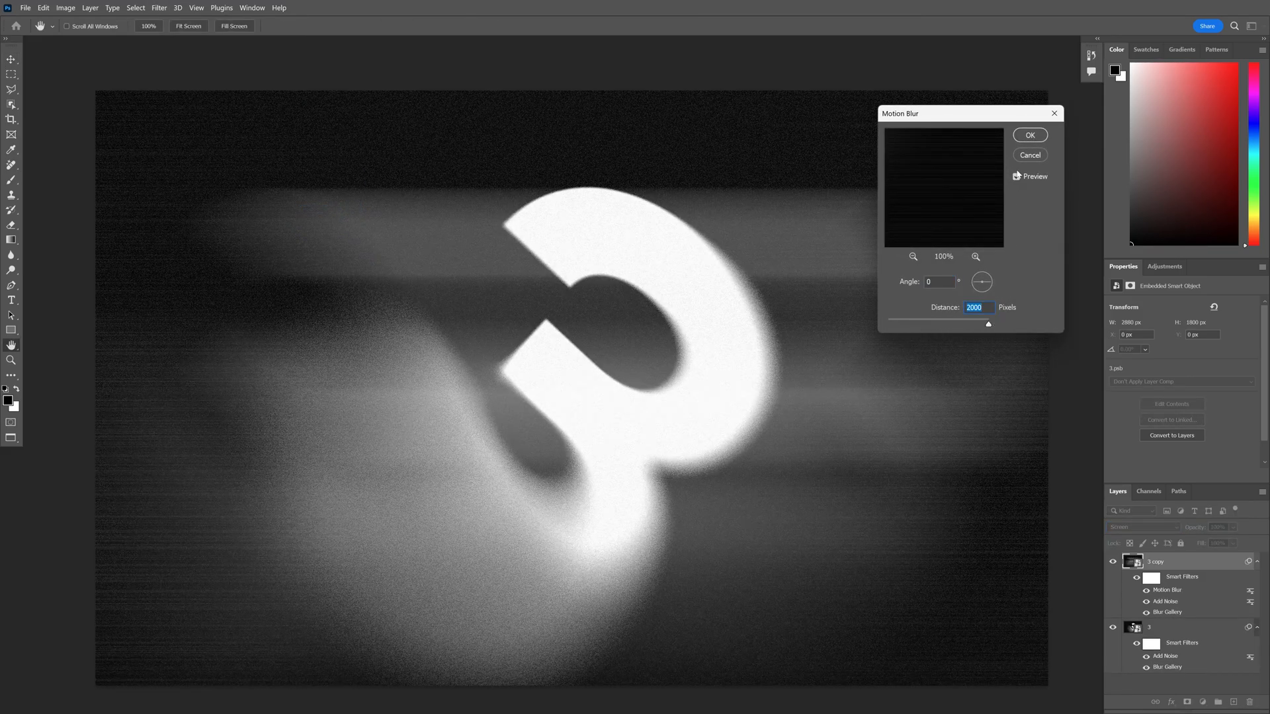
pyautogui.click(1029, 134)
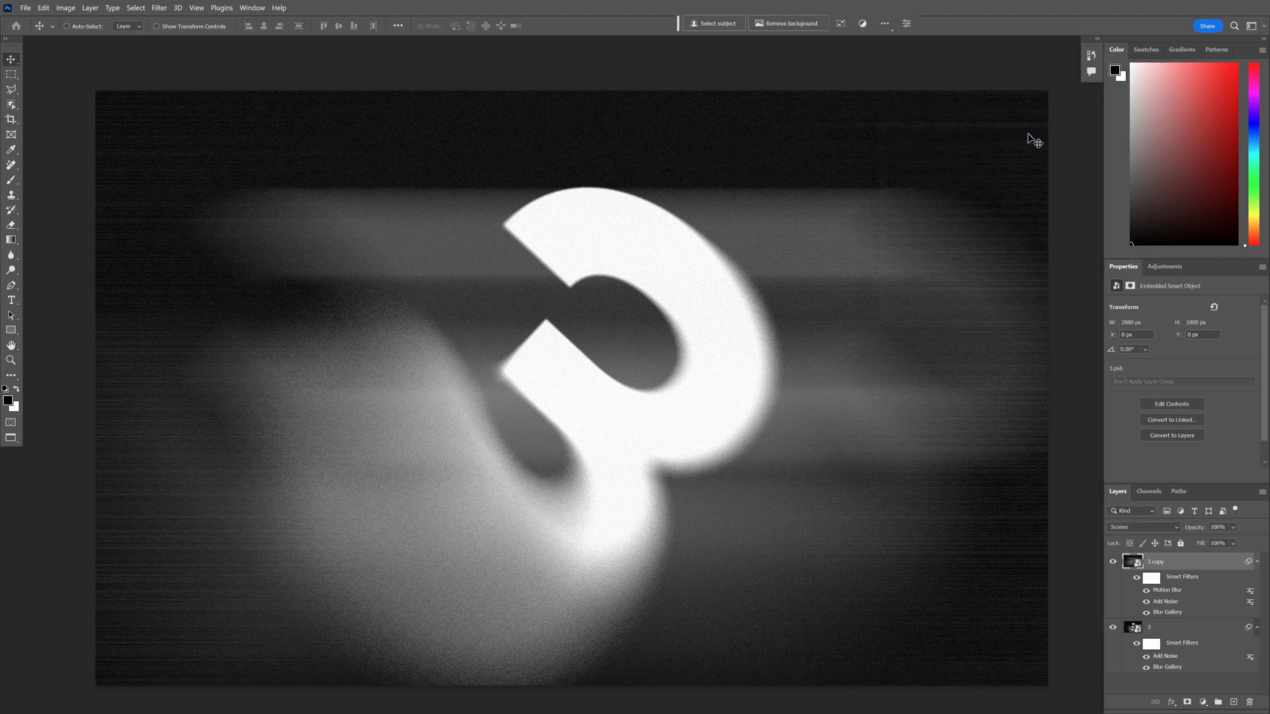
pyautogui.moveTo(1029, 140)
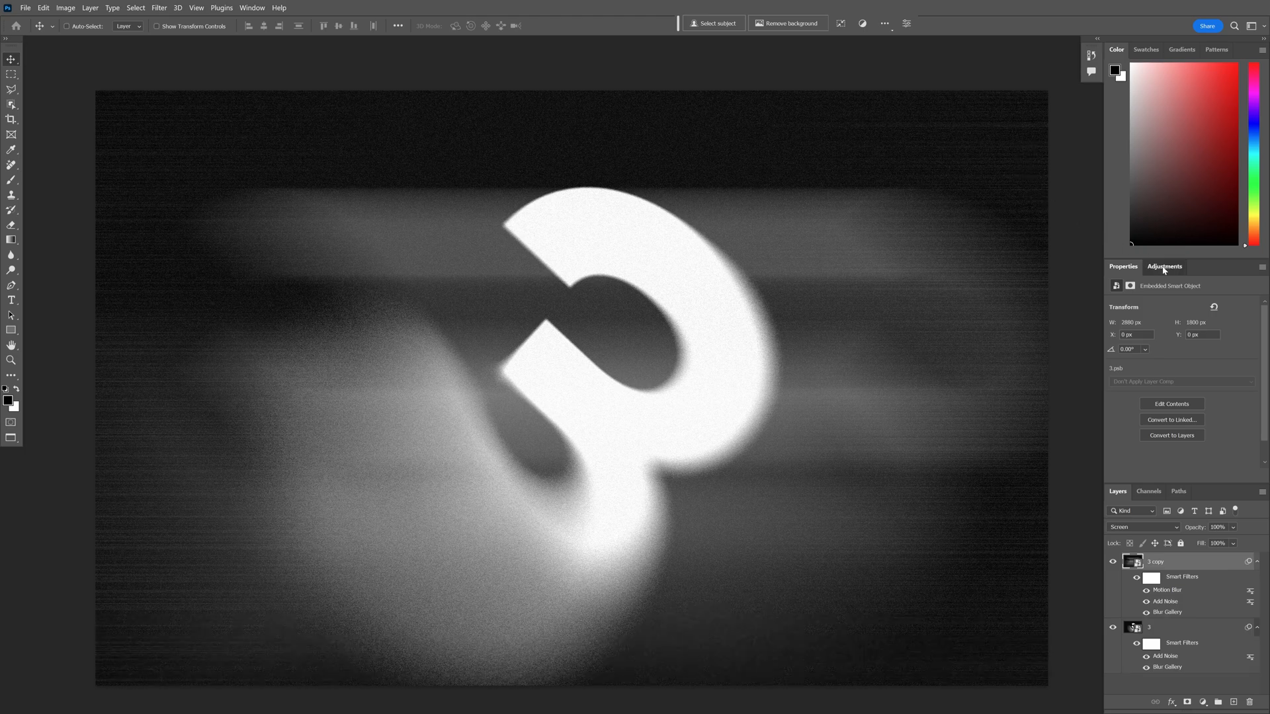
# - Add a Gradient Map adjustment with dark blue and orange gradient stops
pyautogui.click(1164, 266)
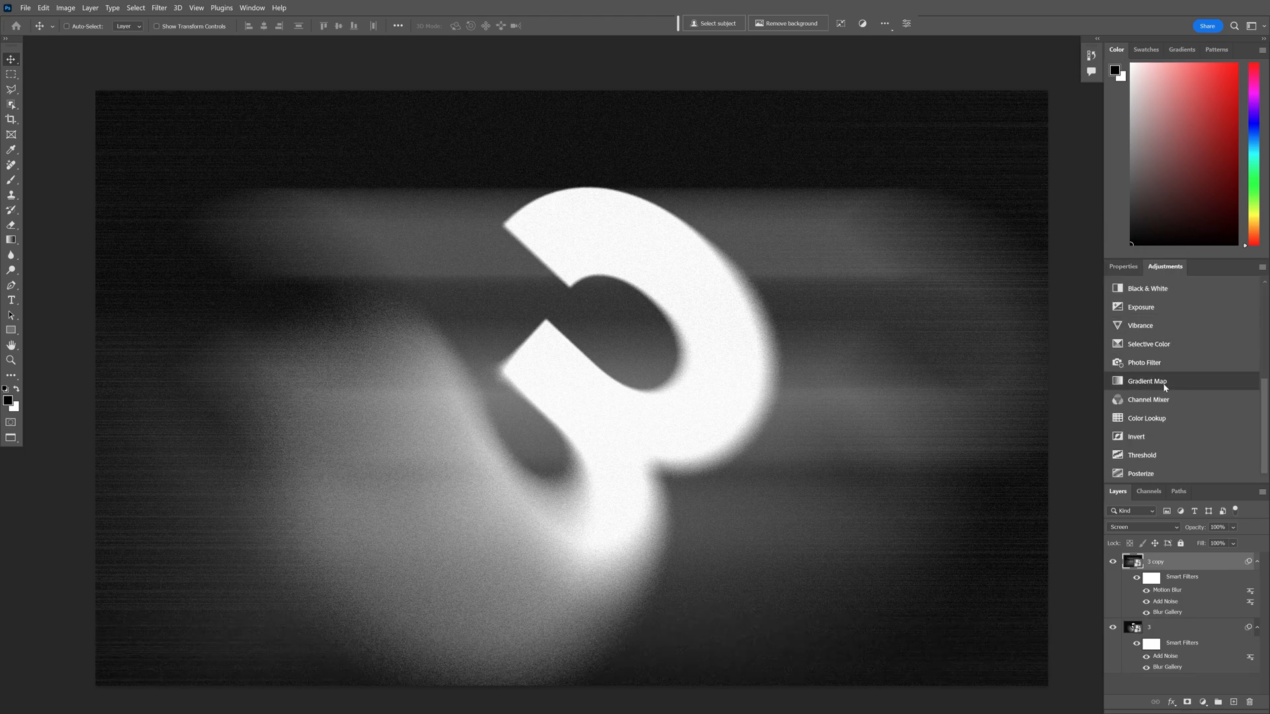
pyautogui.click(1147, 381)
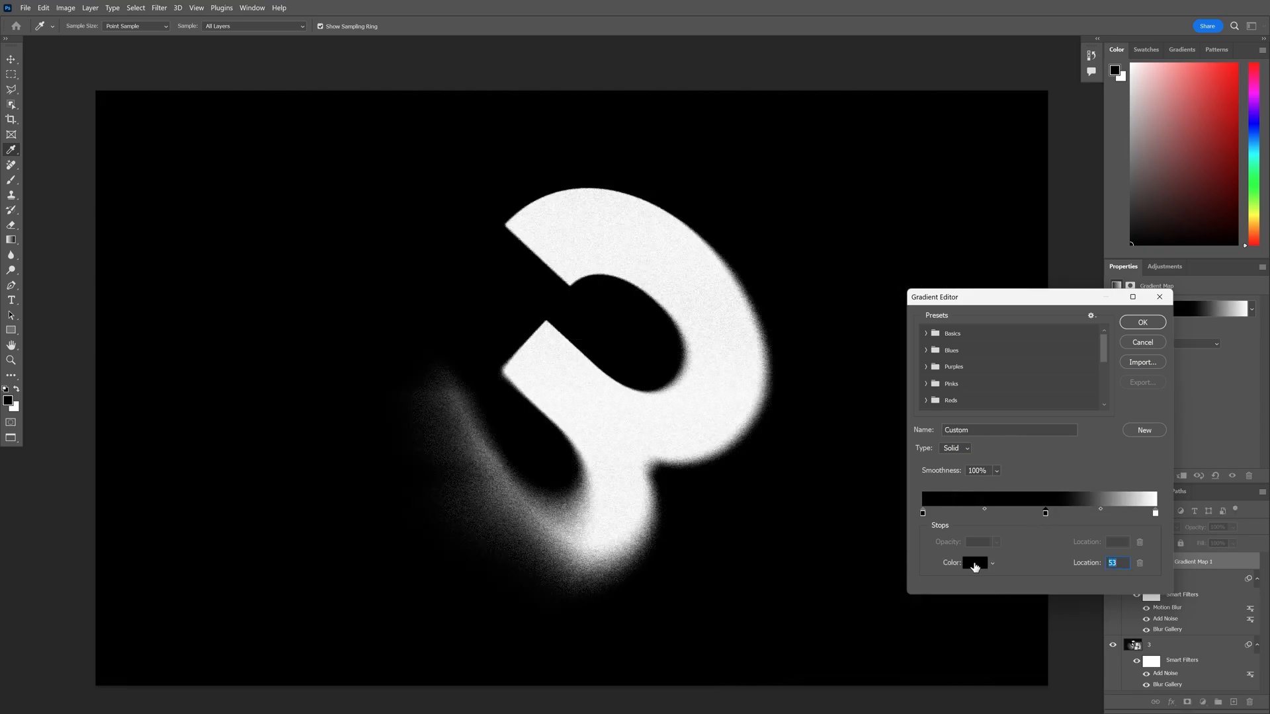
pyautogui.click(974, 563)
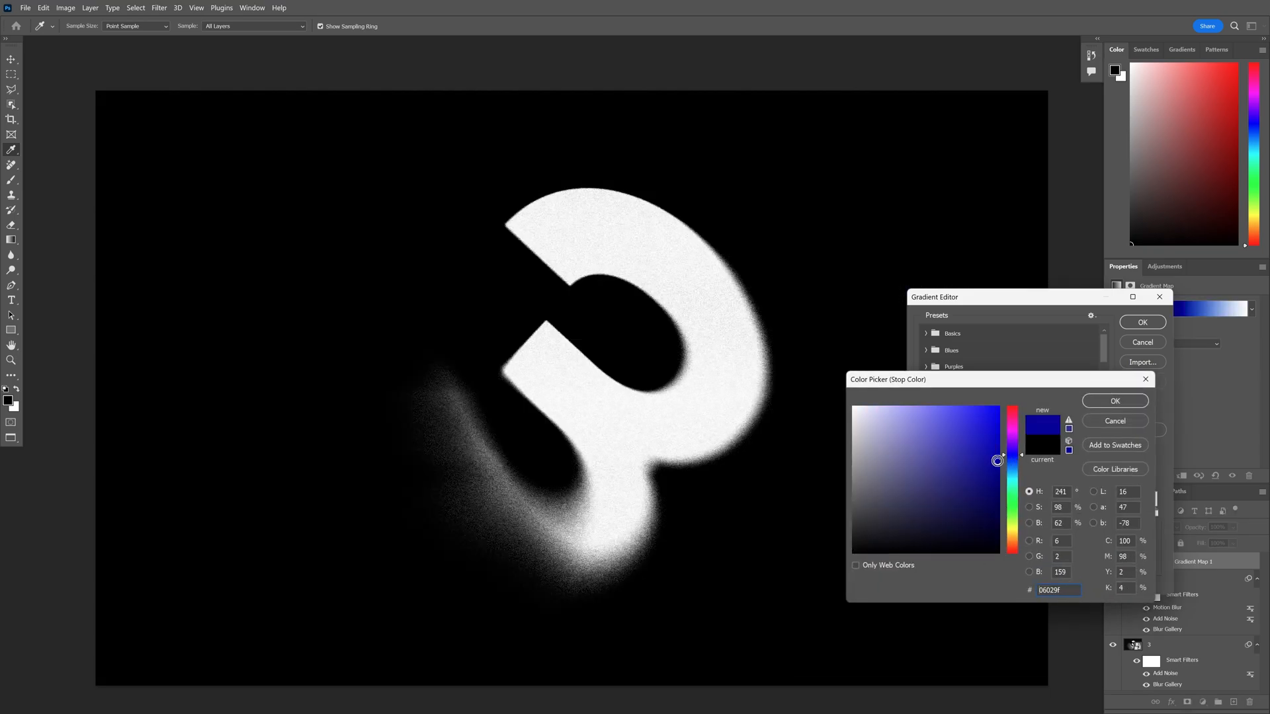
pyautogui.click(1114, 400)
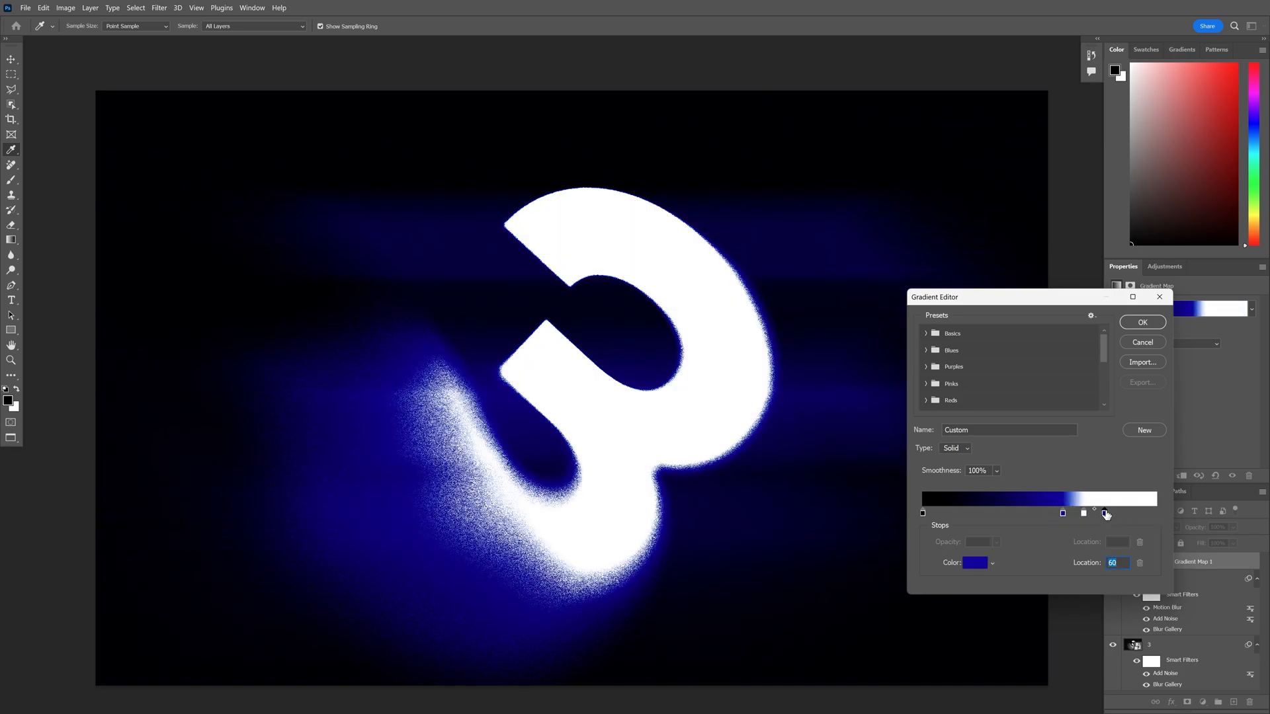
pyautogui.click(976, 562)
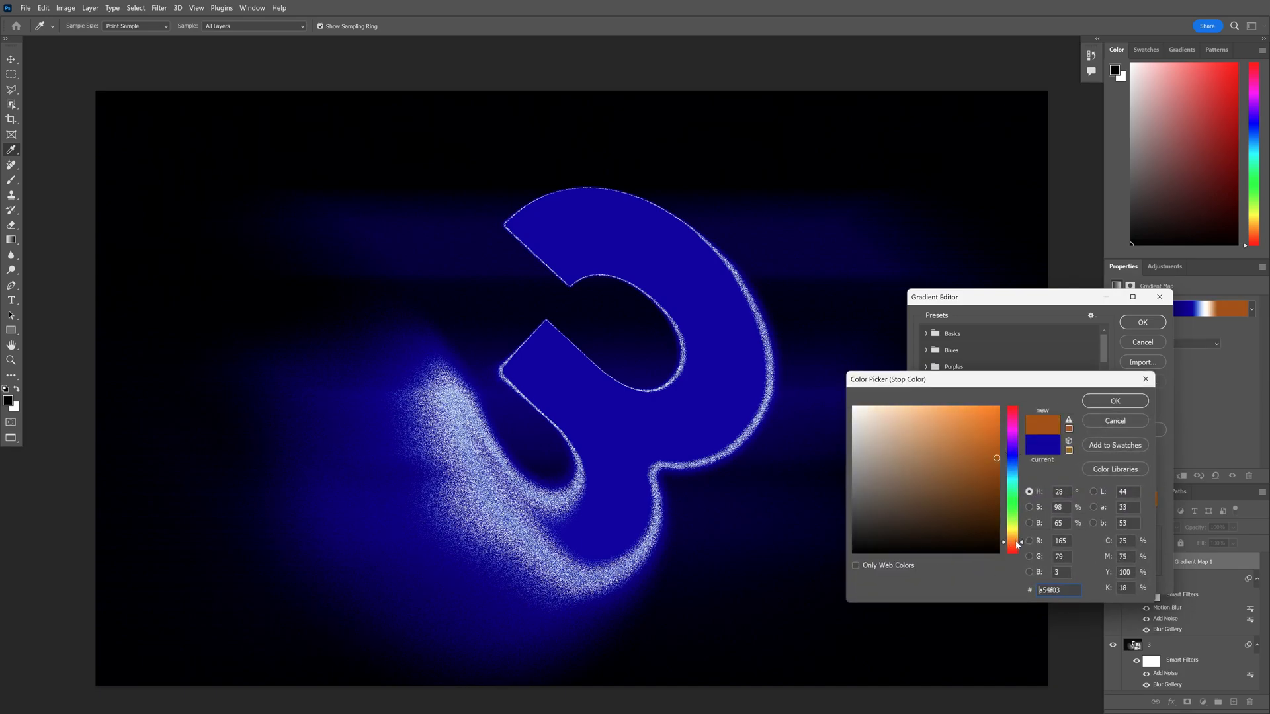
pyautogui.click(1114, 401)
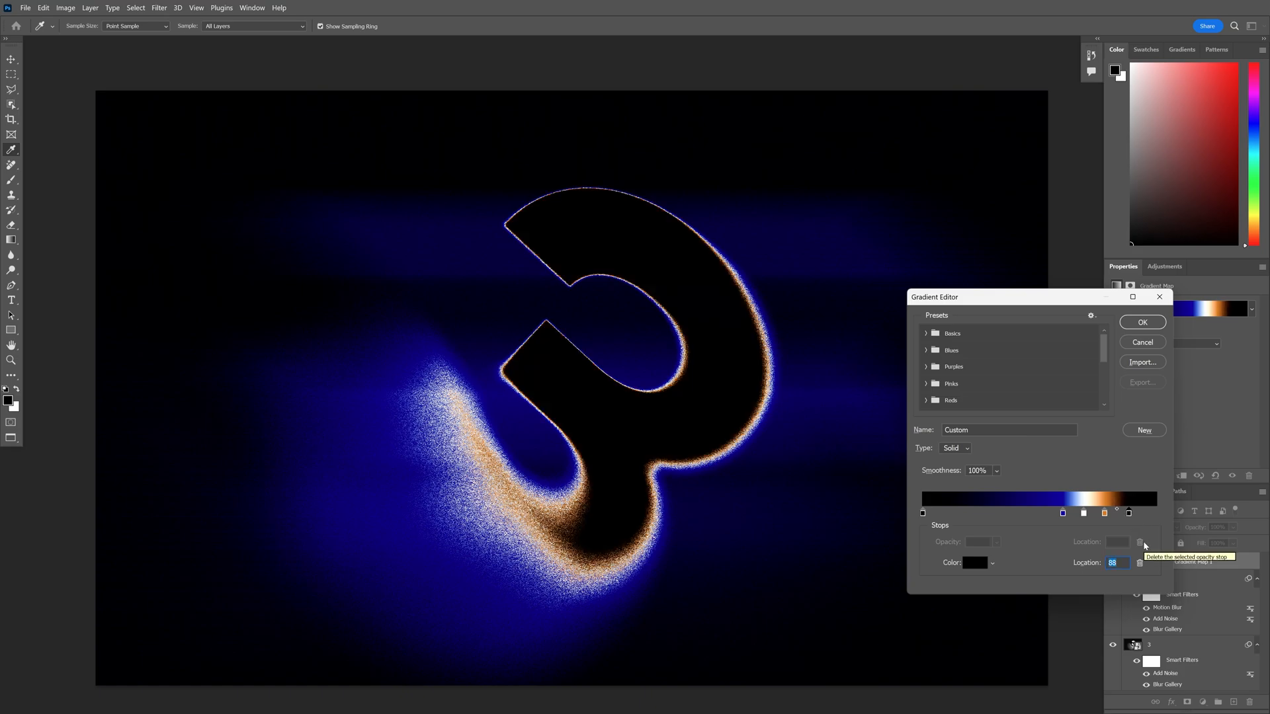
pyautogui.click(1140, 321)
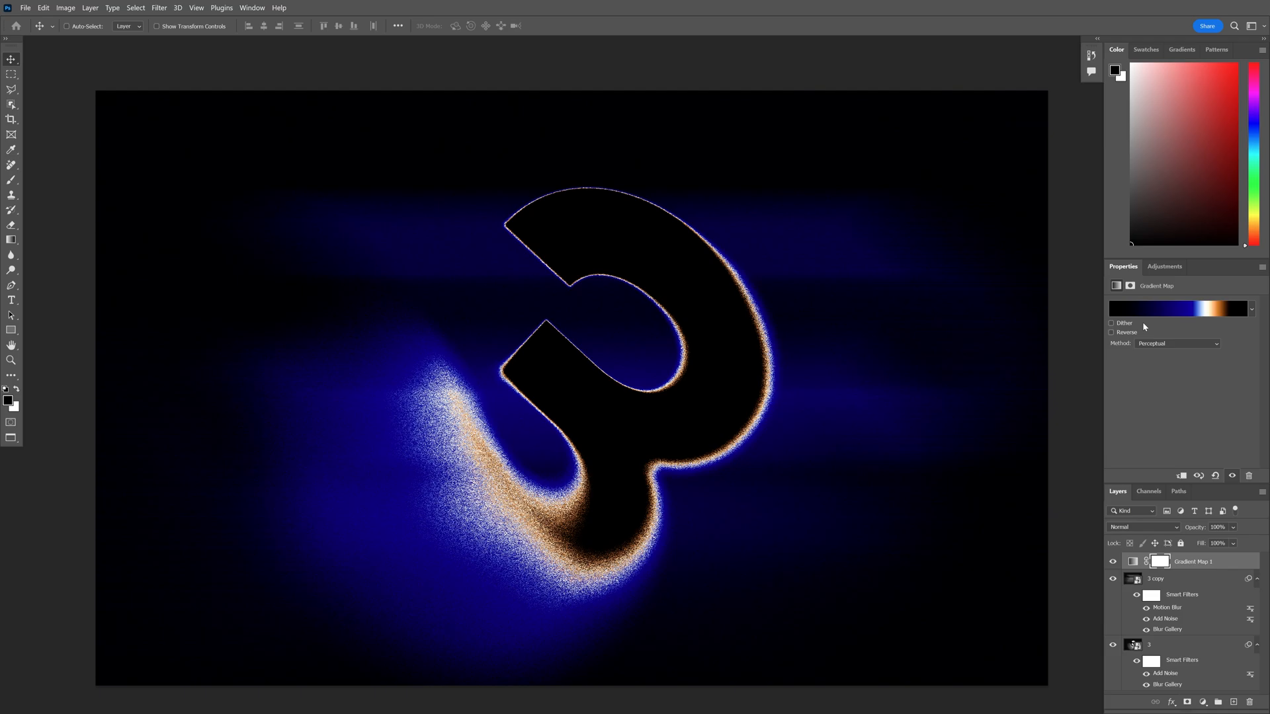
# - Reposition the orange stops in the gradient map's gradient and reverse it
pyautogui.click(1110, 332)
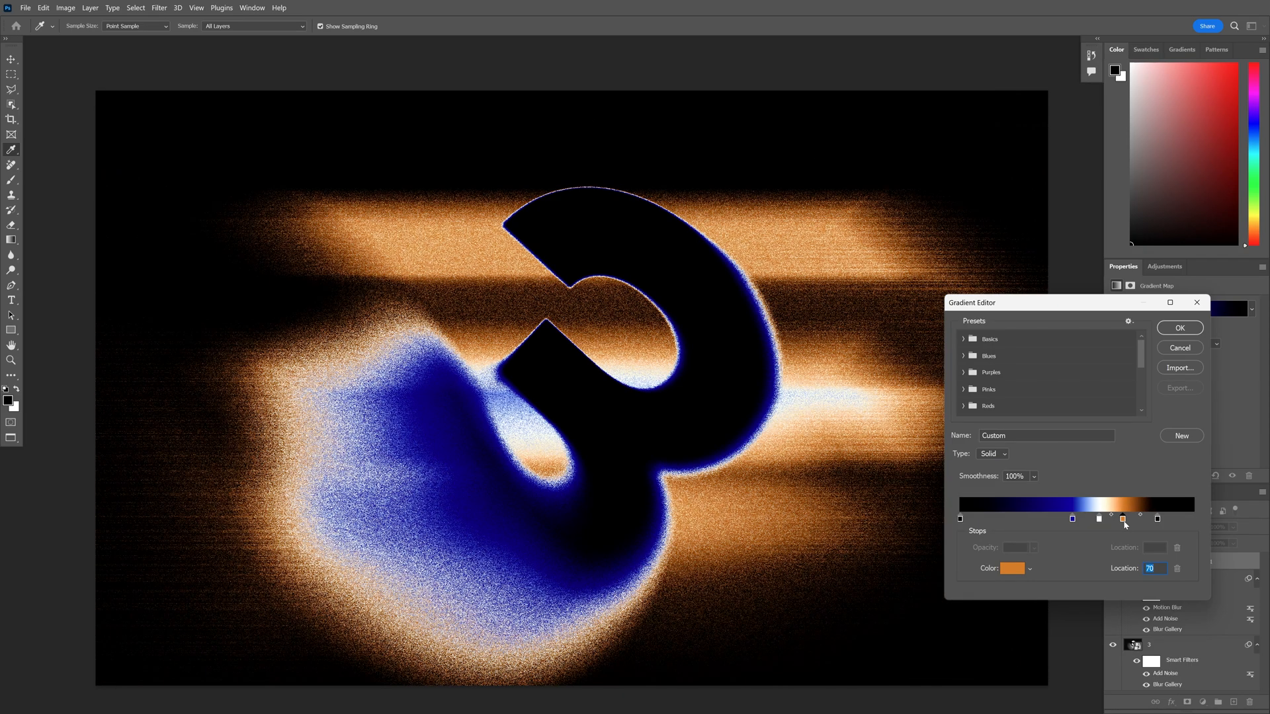
pyautogui.click(1099, 519)
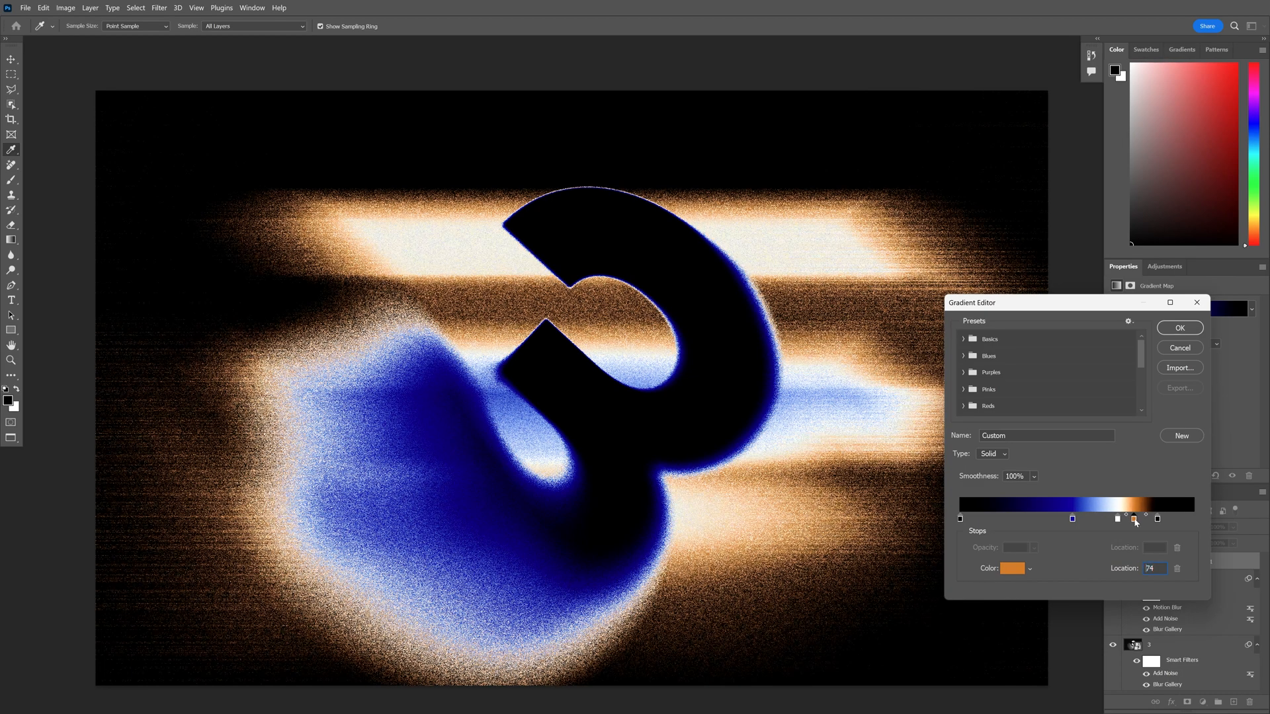
pyautogui.click(1178, 327)
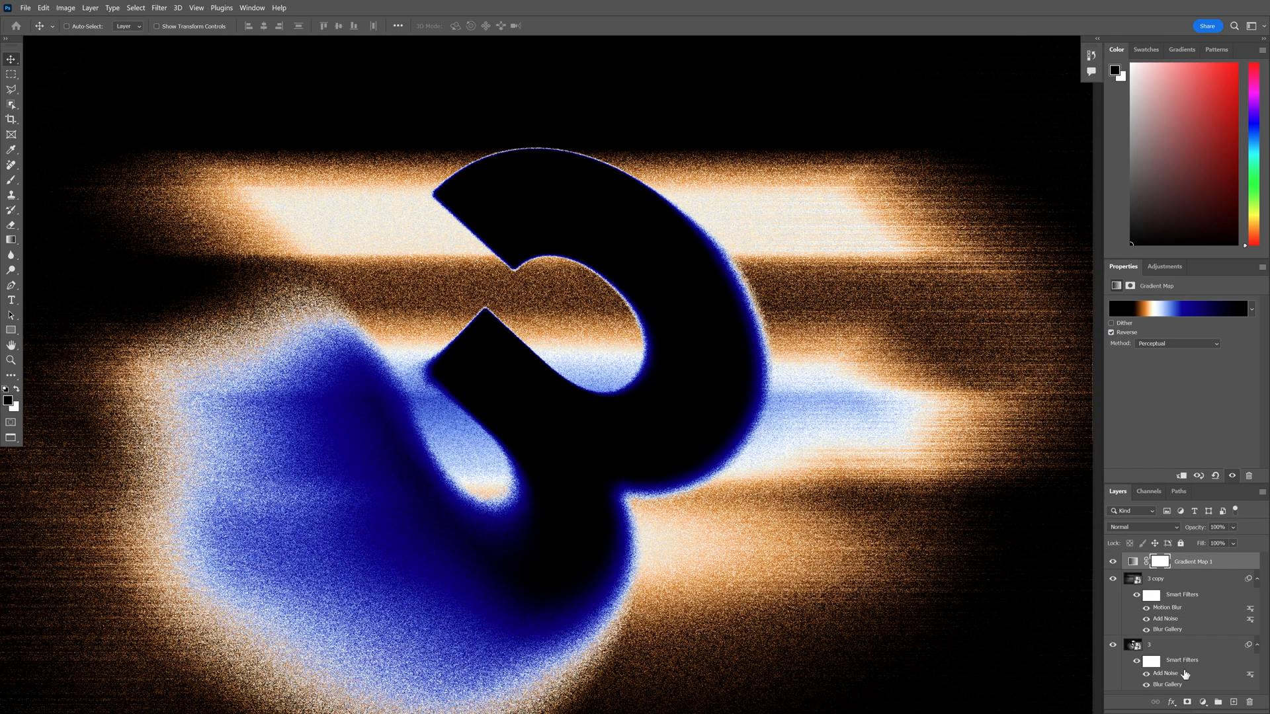
pyautogui.press('Tab')
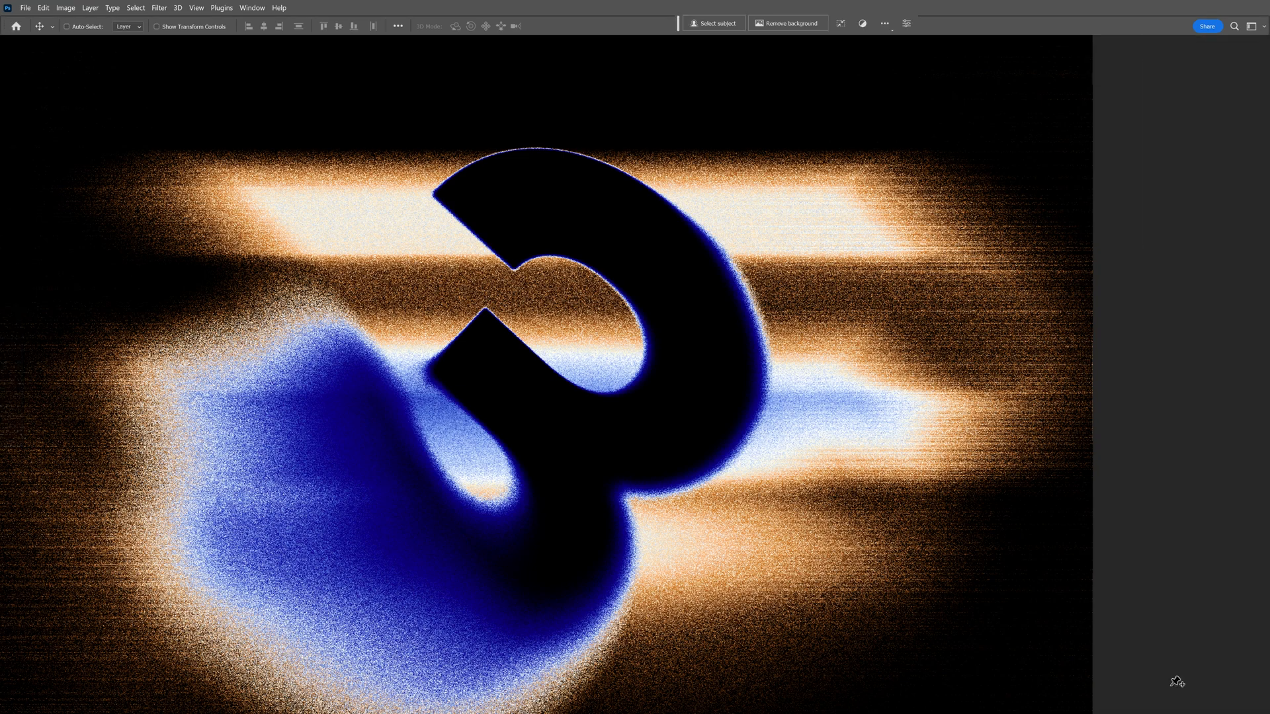
pyautogui.click(158, 8)
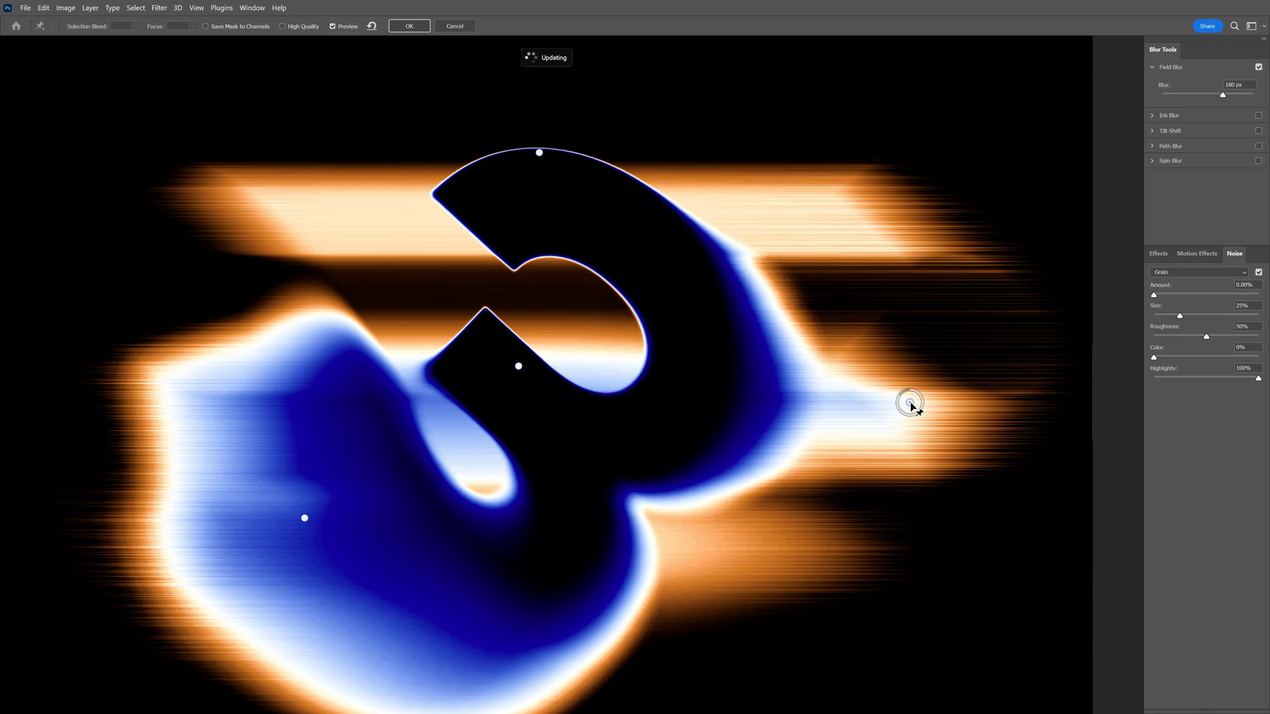
pyautogui.click(408, 26)
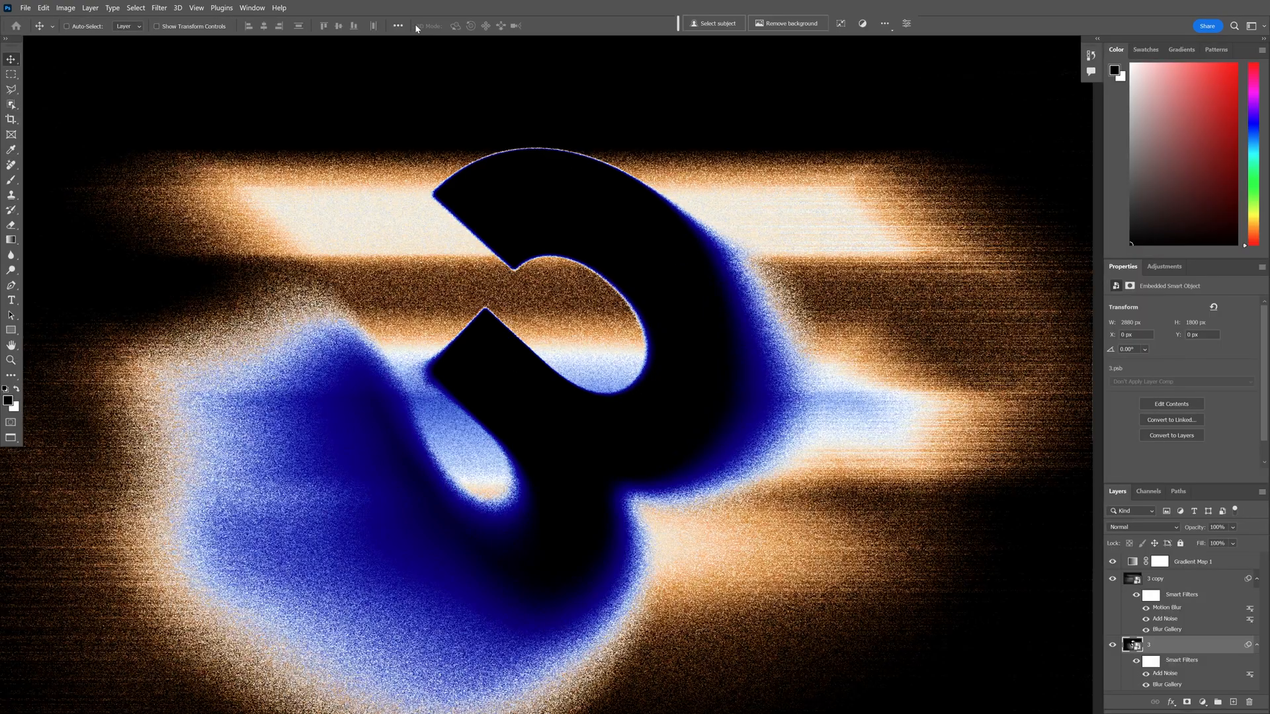